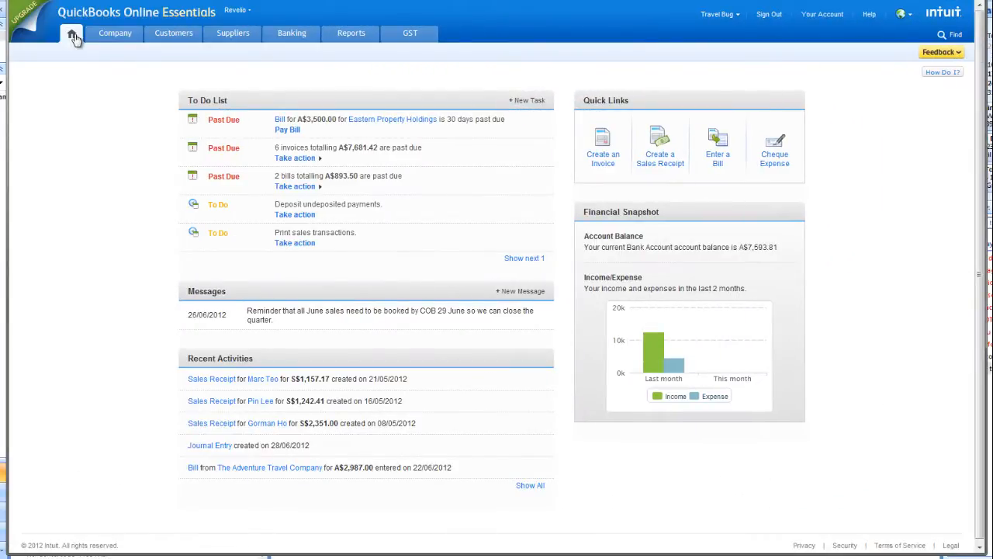
- Review the Import Data page's Customers, Suppliers, Chart of Accounts and Products and Services options
left_click(114, 33)
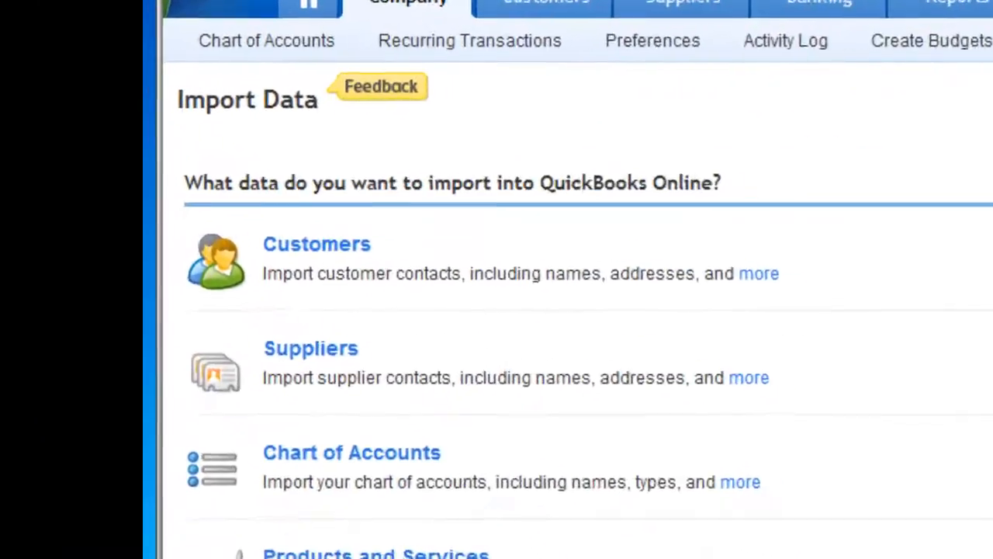
scroll("down", 3)
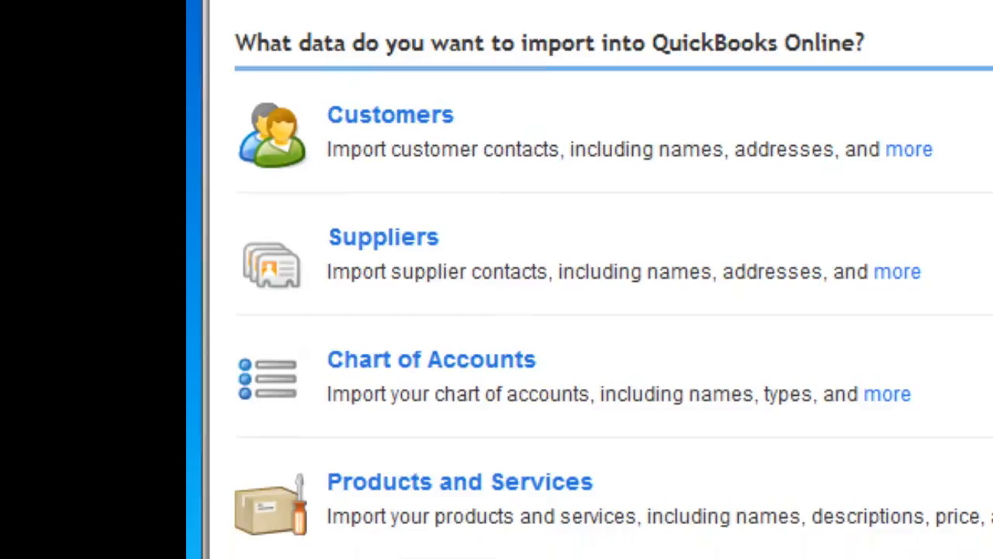
scroll("down", 3)
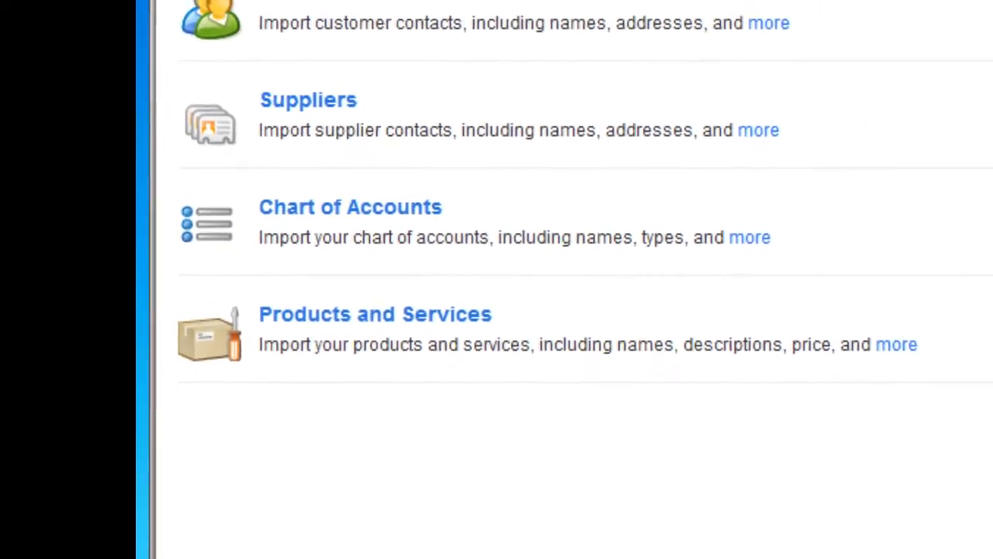
scroll("up", 3)
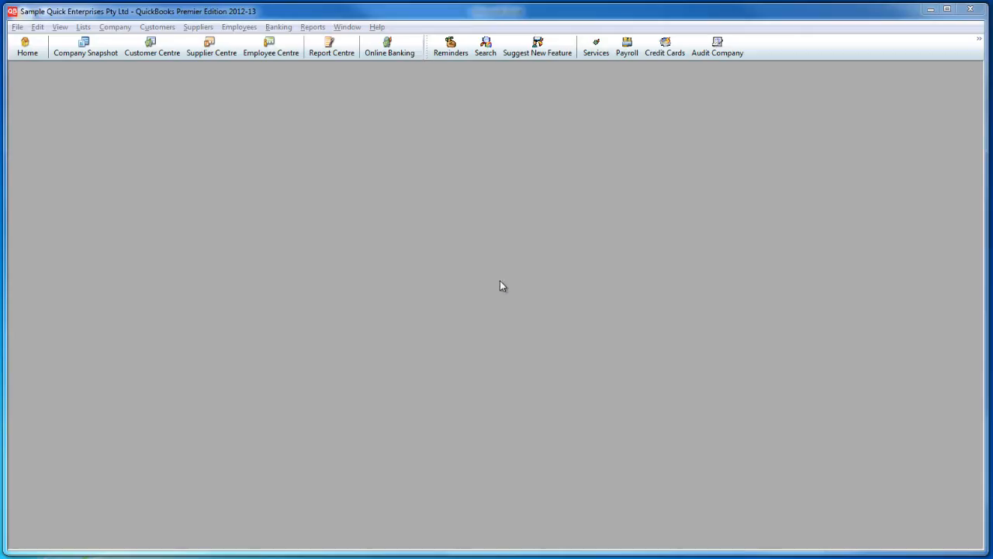
- Add Company, Alt. Phone, Street1, Street2, City, State, Post Code, Country and Email columns to the Customer Contact List
left_click(313, 27)
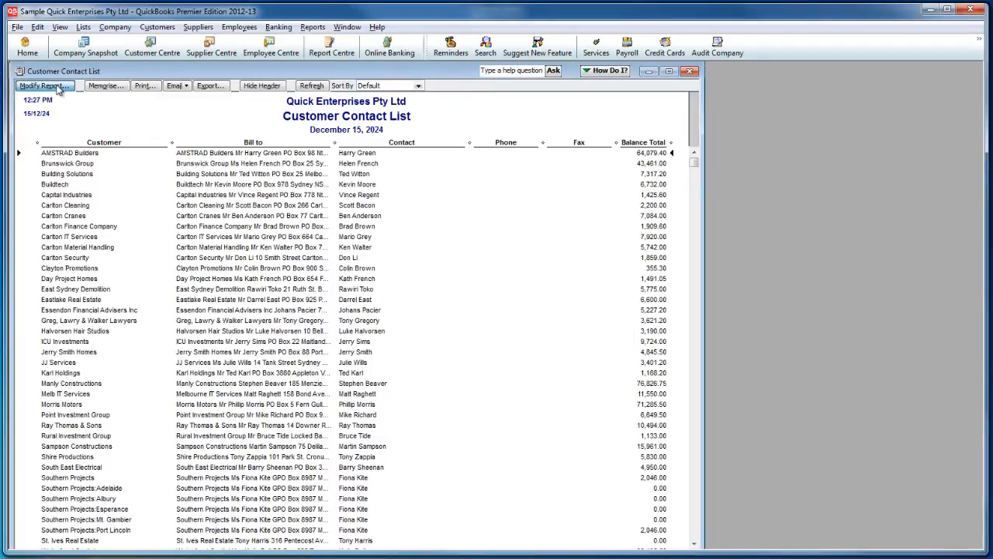
left_click(41, 85)
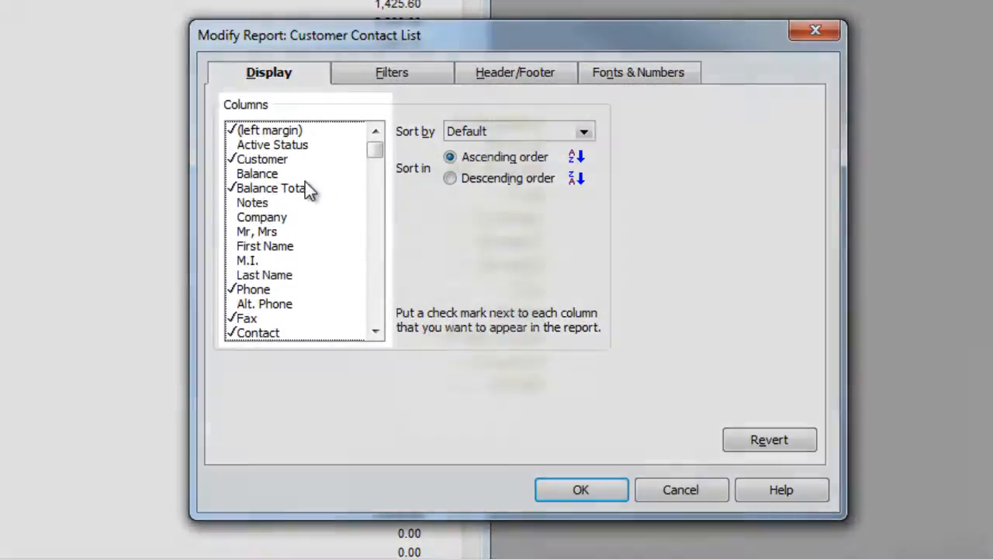
left_click(264, 303)
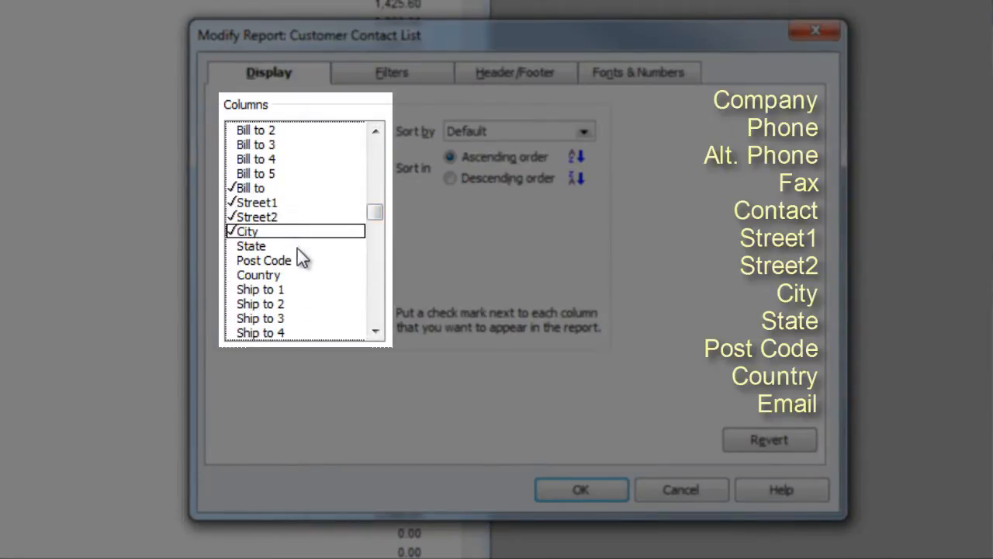
left_click(376, 240)
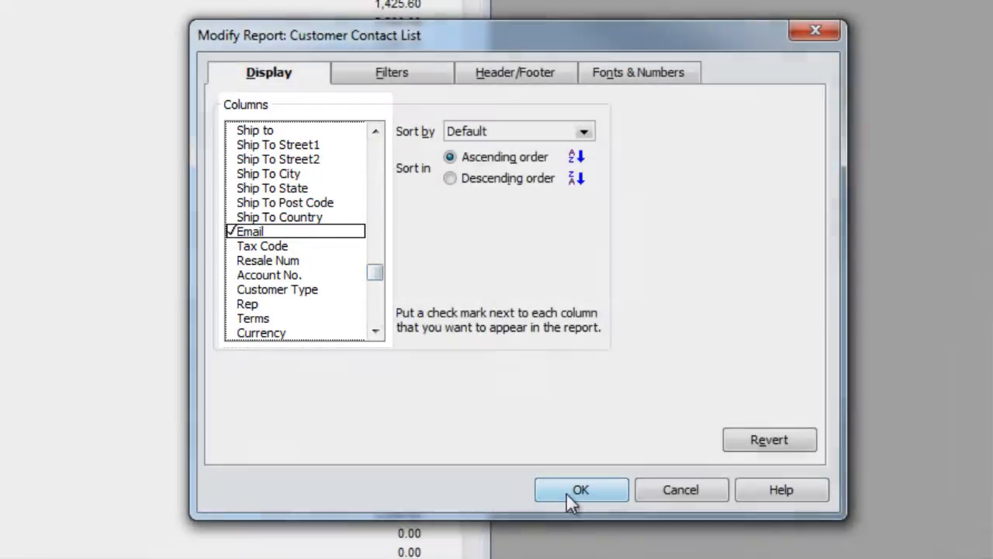
left_click(582, 489)
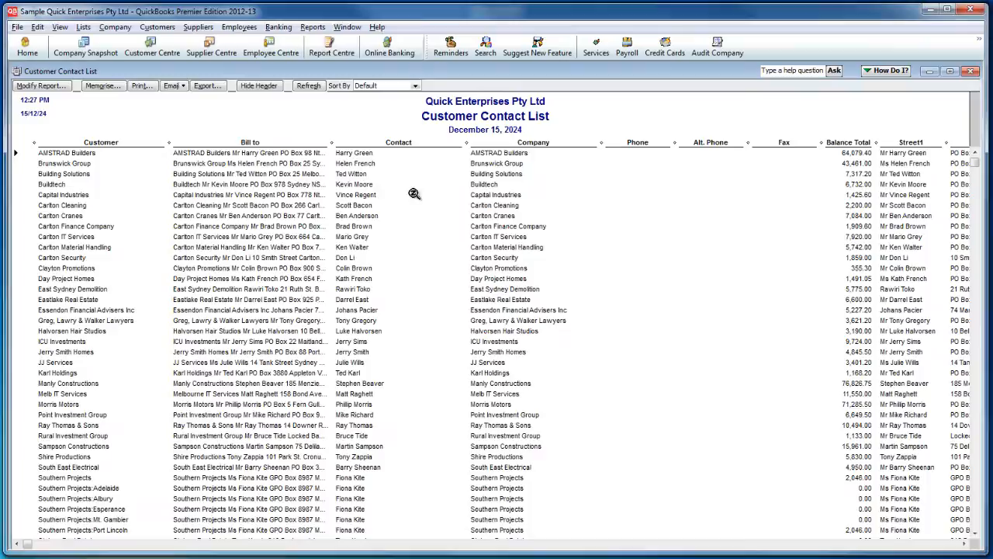
- Export the Customer Contact List report to a new Excel workbook
left_click(206, 85)
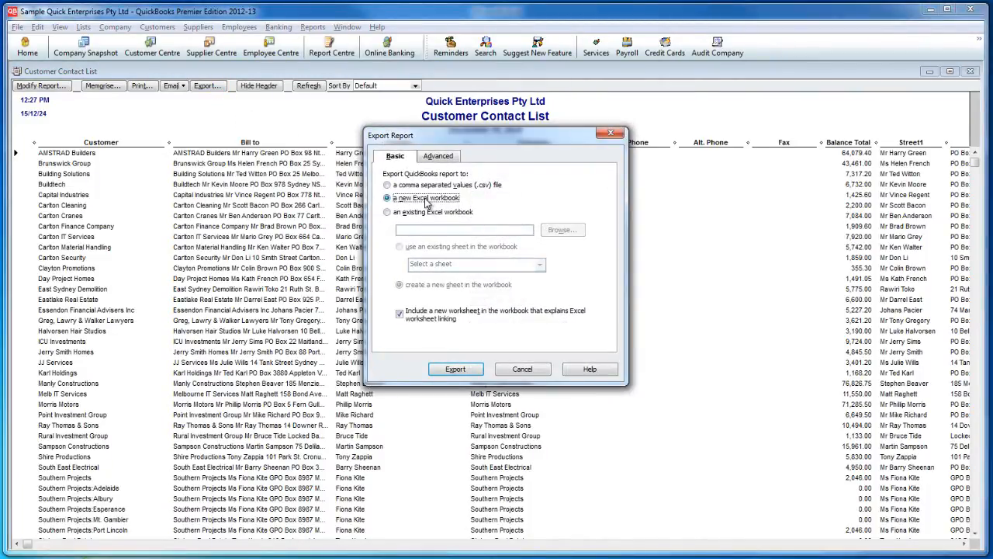
left_click(455, 368)
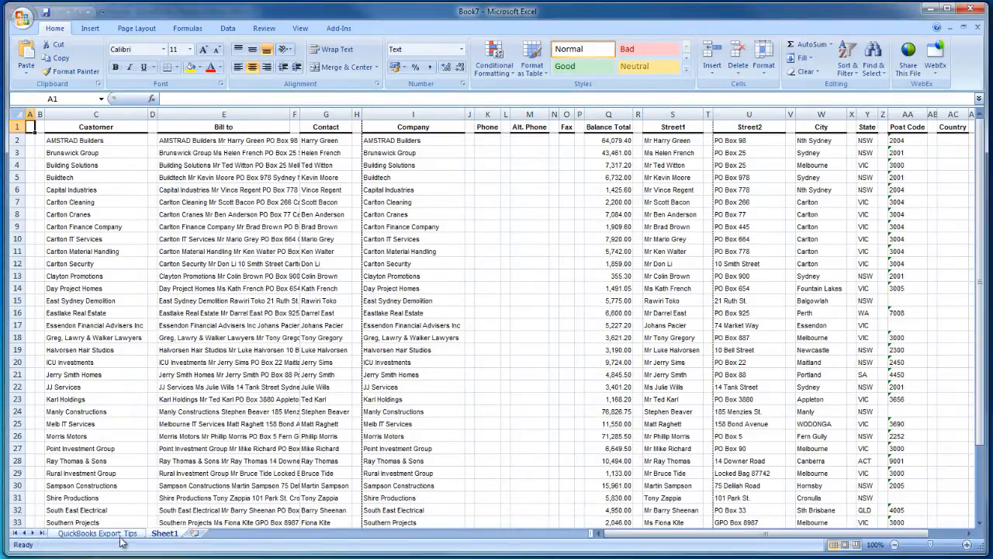
- Delete the QuickBooks Export Tips sheet and save the workbook as Reckon Customer List
right_click(97, 533)
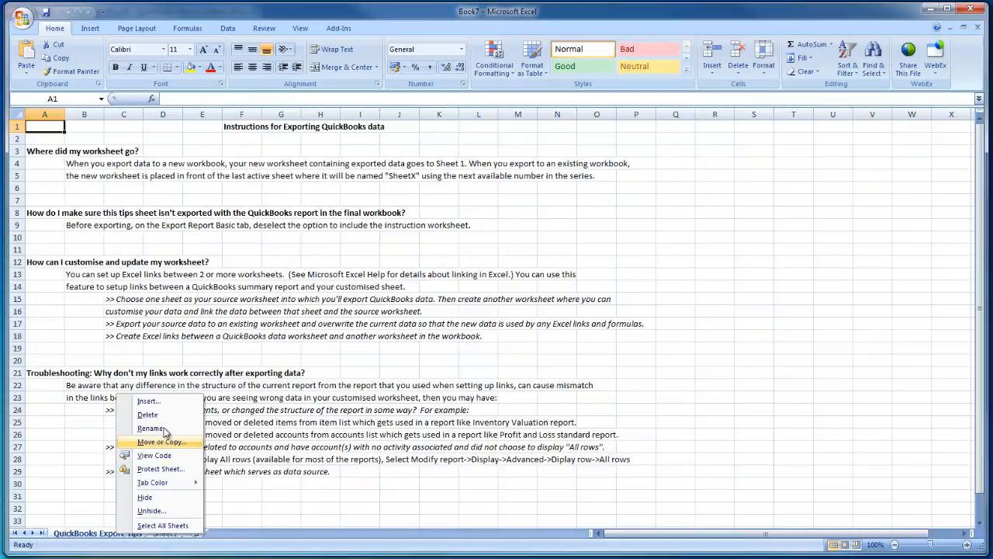
left_click(147, 415)
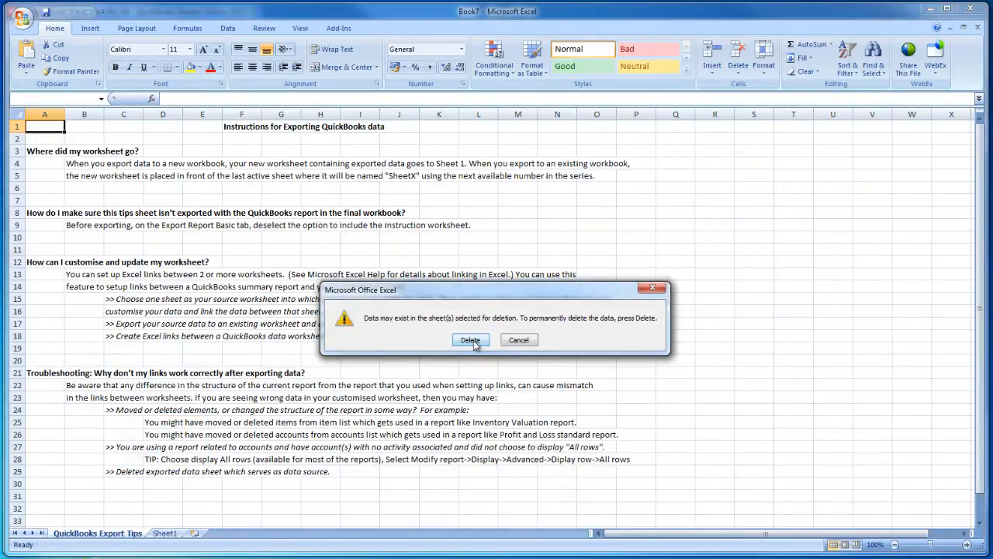
left_click(469, 340)
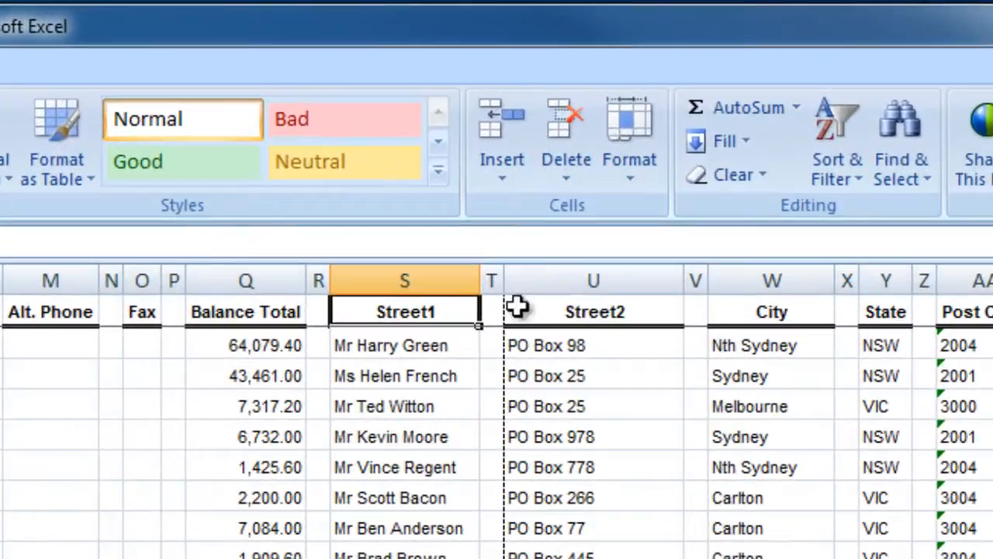
left_click(594, 280)
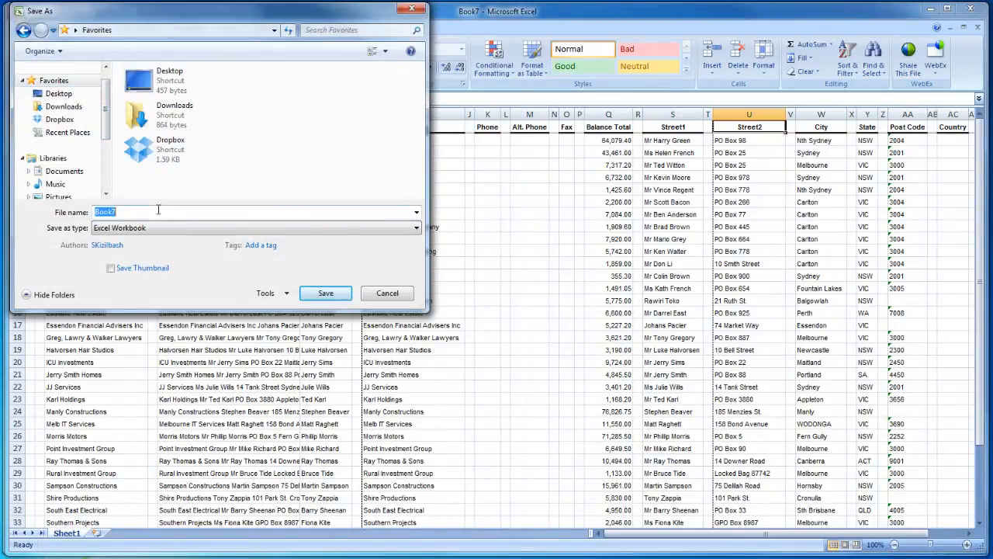
type("Reckon Customer List")
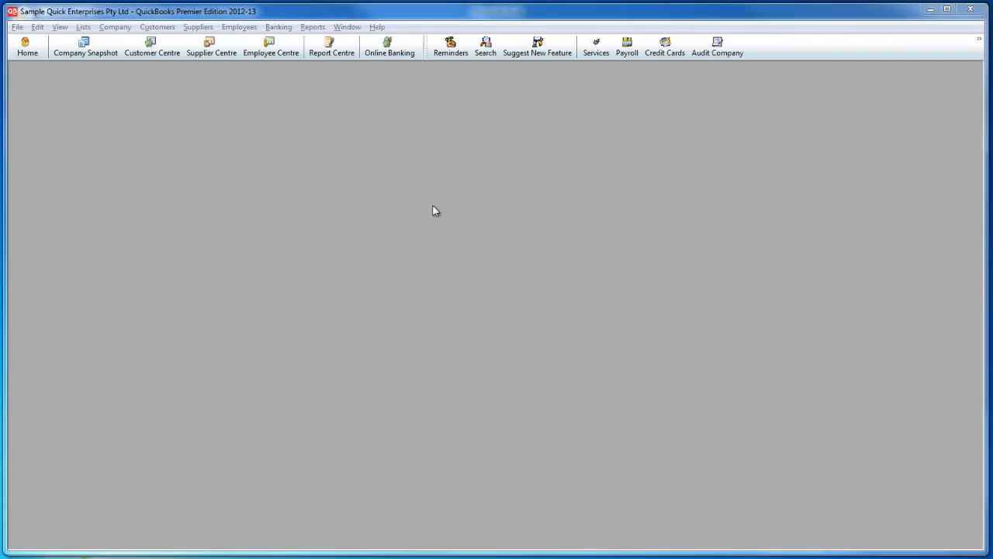
- Add Street1, Street2, City, State, Post Code, Country, Email and Account No. columns to the Supplier Contact List
left_click(313, 27)
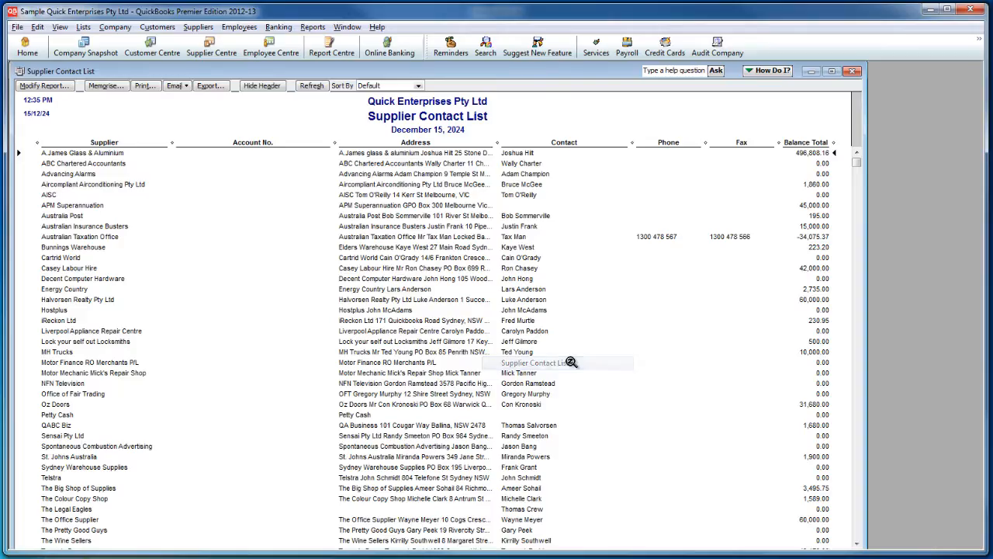
left_click(45, 86)
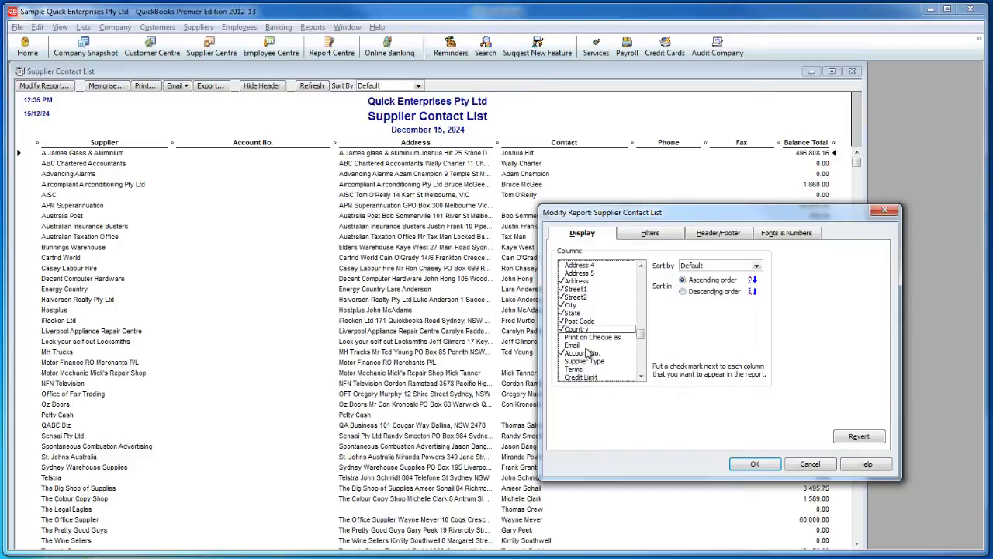
left_click(754, 463)
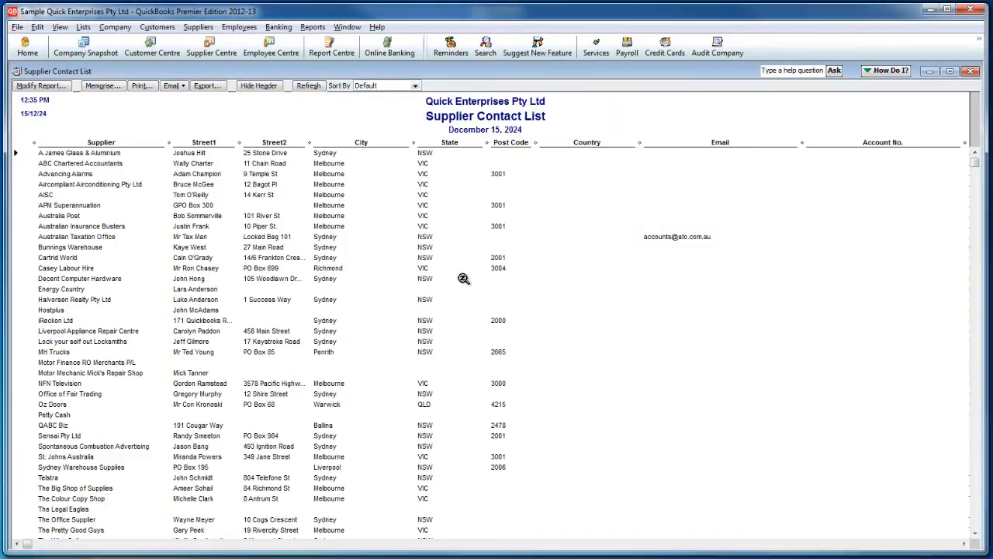
- Export the Supplier Contact List report to a new Excel workbook
left_click(205, 85)
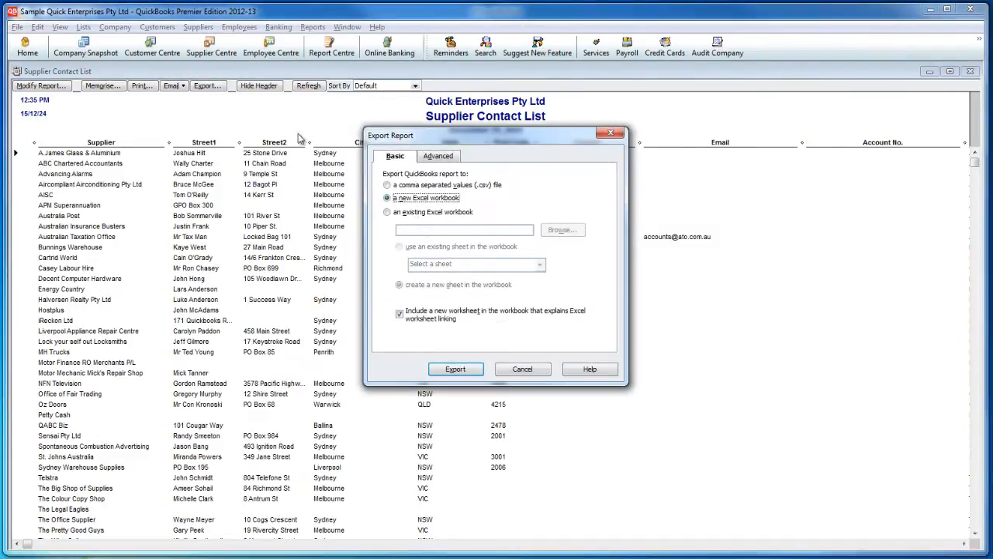
left_click(456, 368)
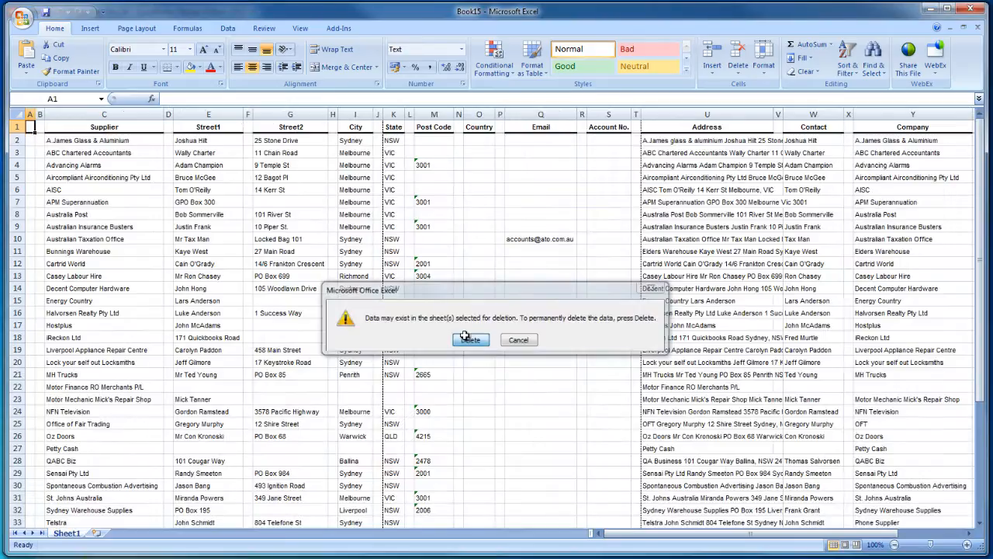
- Delete the tips sheet and save the supplier workbook as Reckon Supplier List
left_click(469, 339)
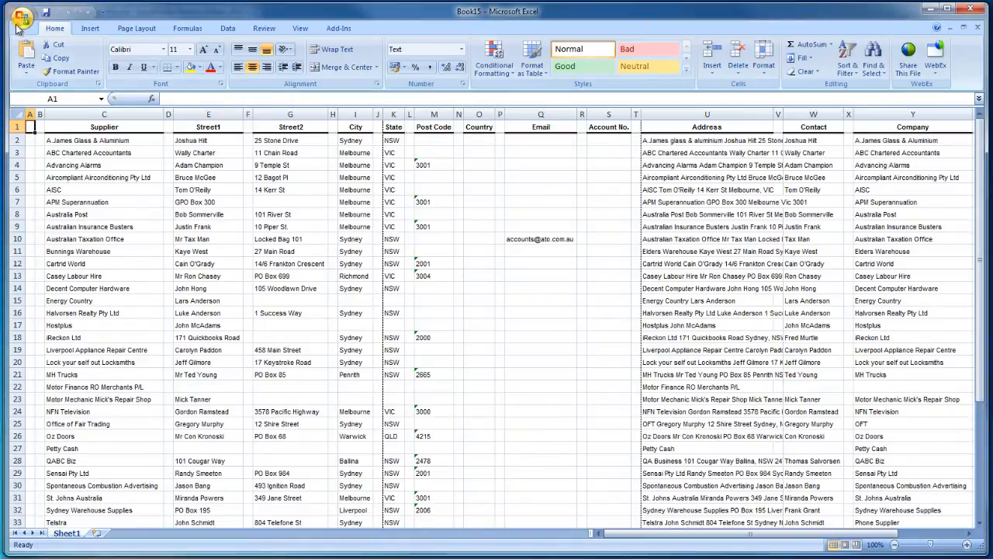
left_click(21, 18)
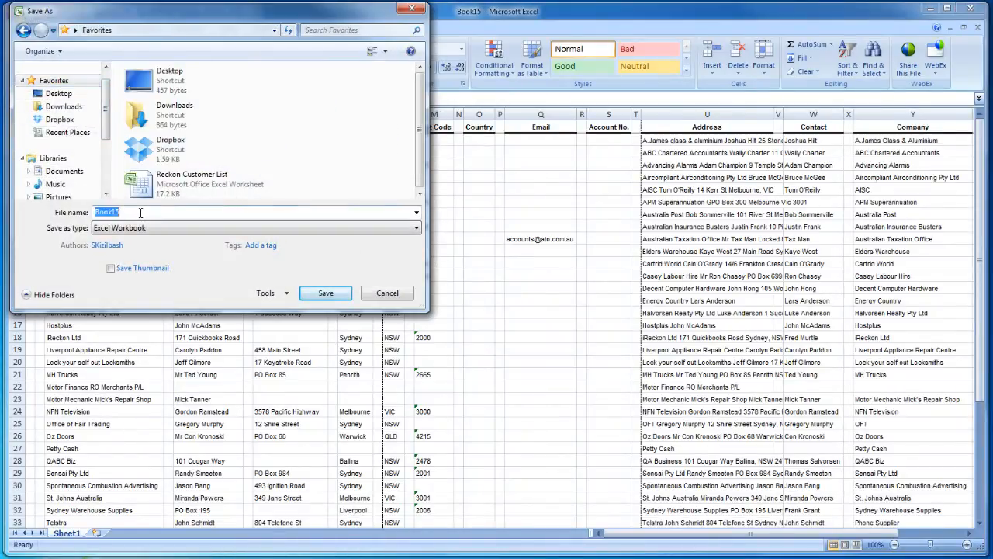
type("Reckon Supplier List")
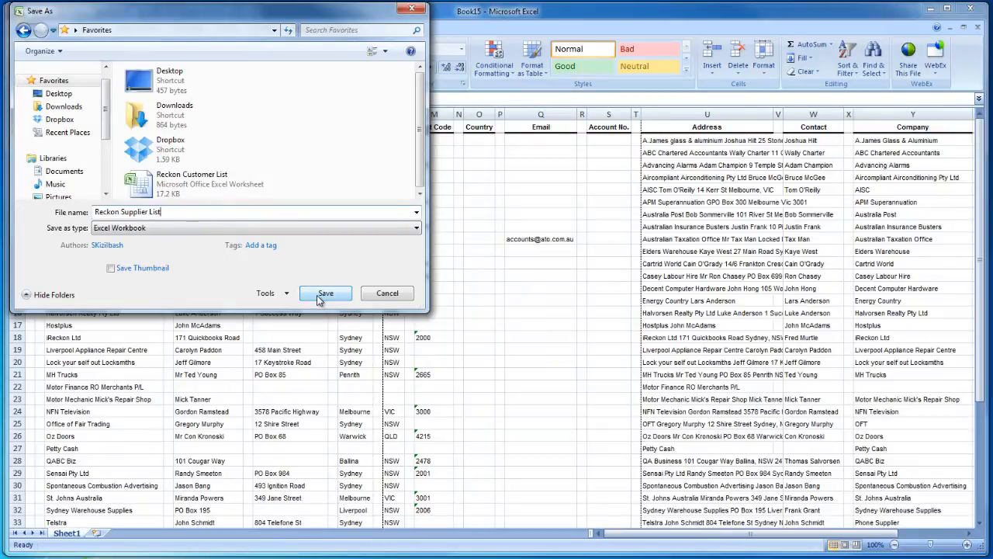
left_click(326, 292)
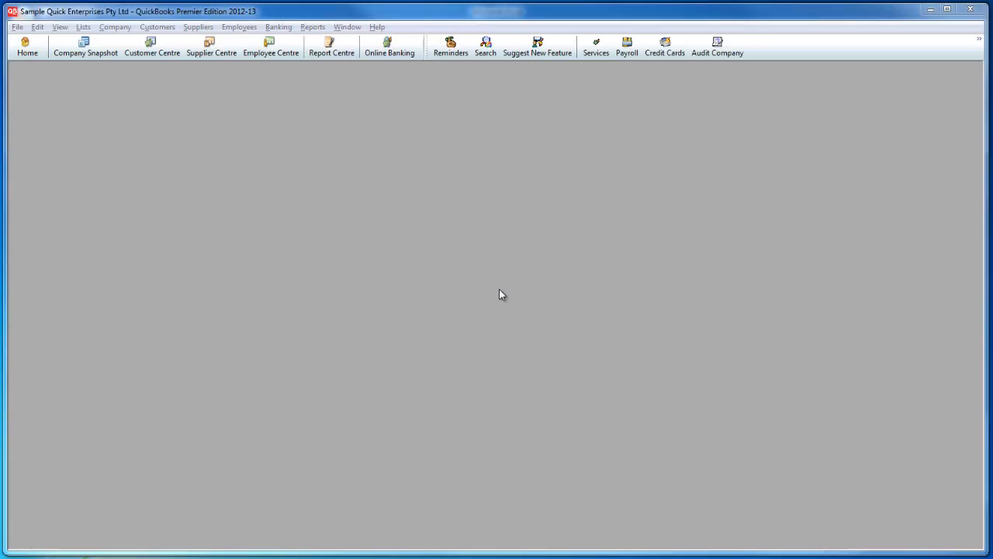
- Add Accnt. # and Currency columns to the Account Listing report
left_click(312, 27)
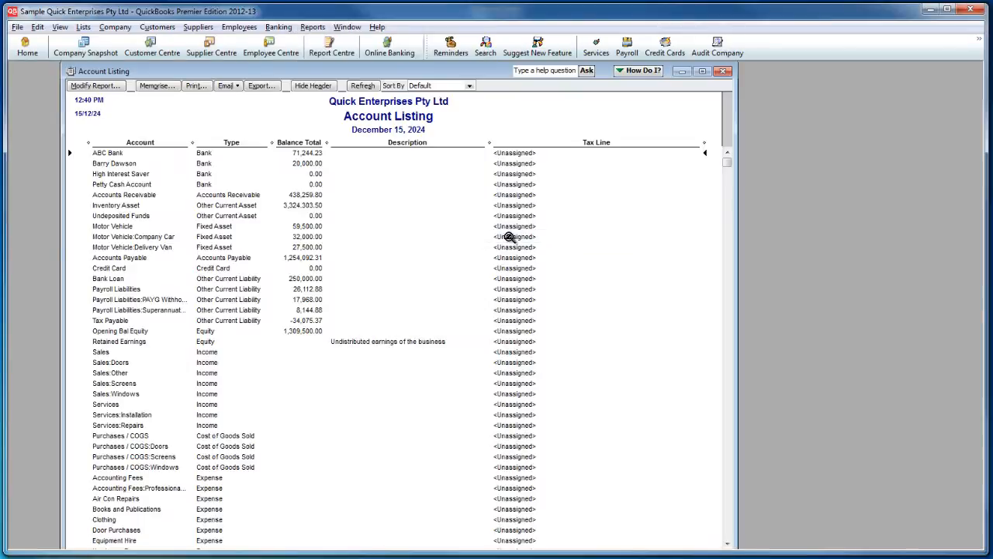
left_click(95, 85)
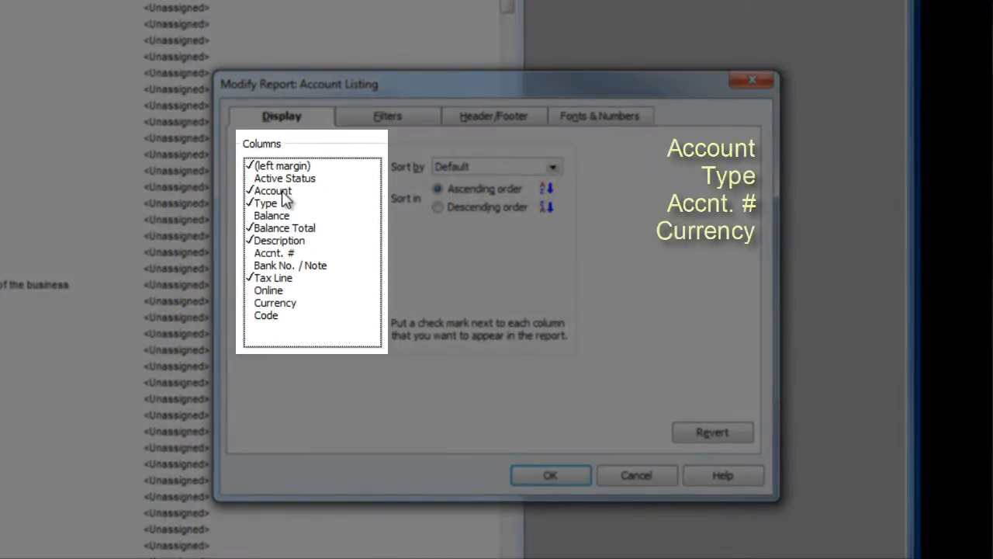
left_click(274, 253)
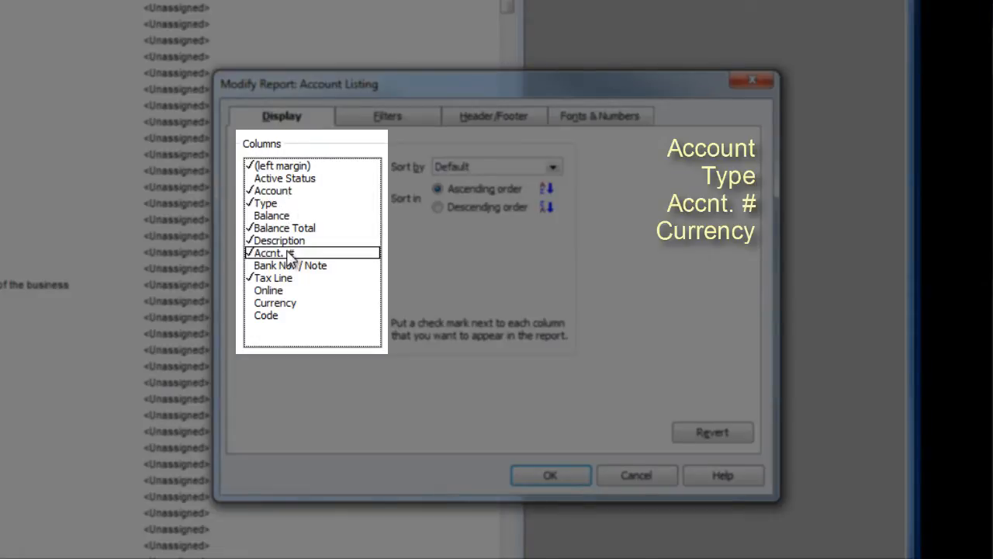
left_click(550, 475)
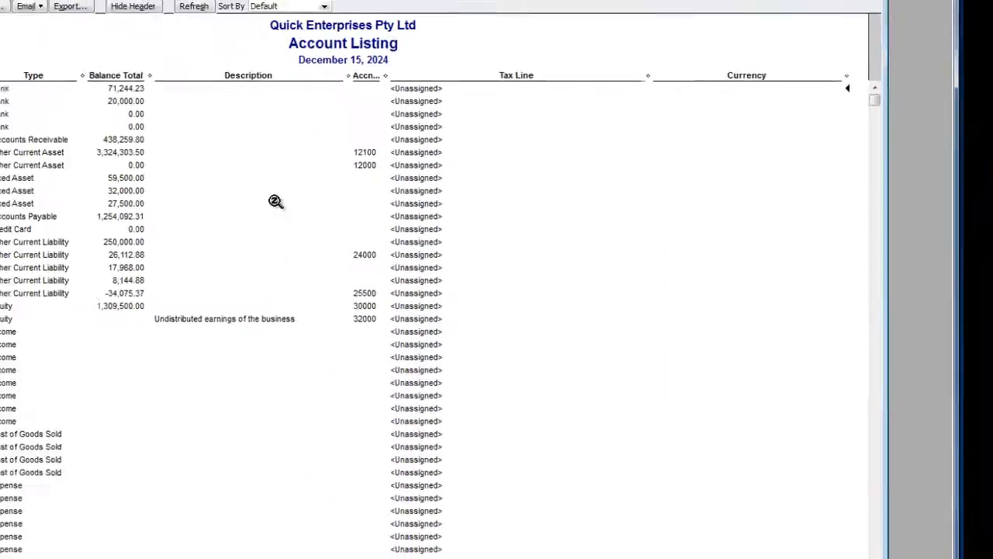
- Export the Account Listing report to a new Excel workbook
left_click(260, 85)
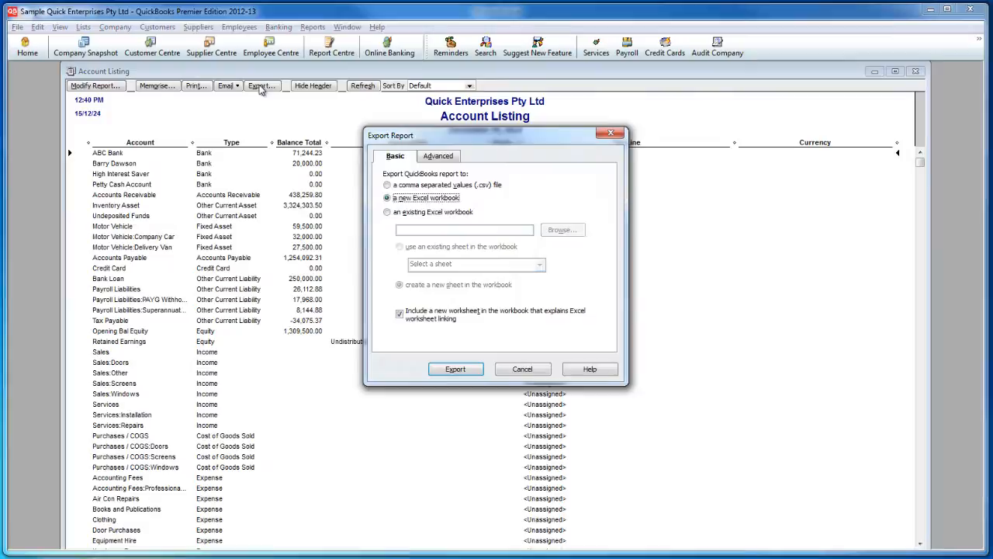
left_click(454, 368)
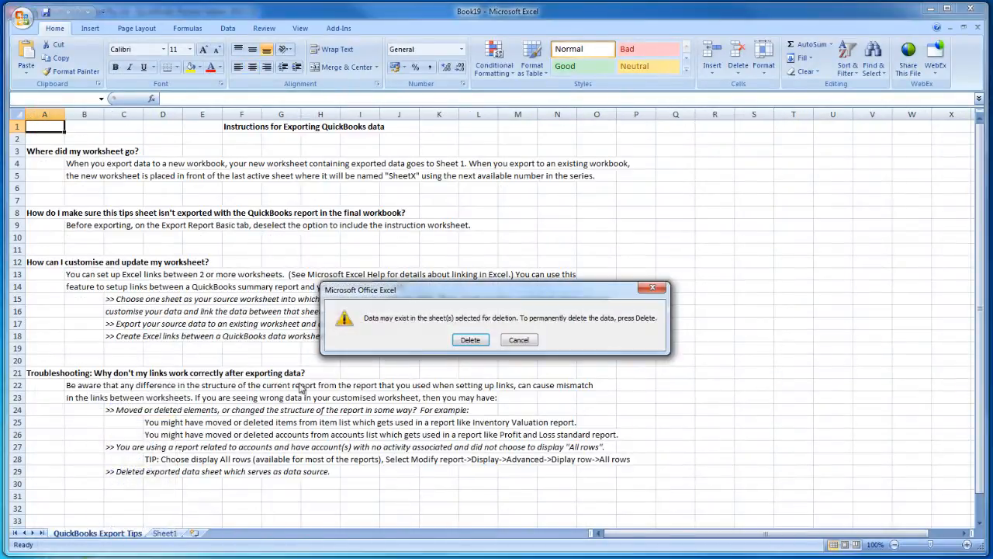
- Delete the tips sheet and save the workbook in Favorites as Reckon Chart of Accounts
left_click(470, 339)
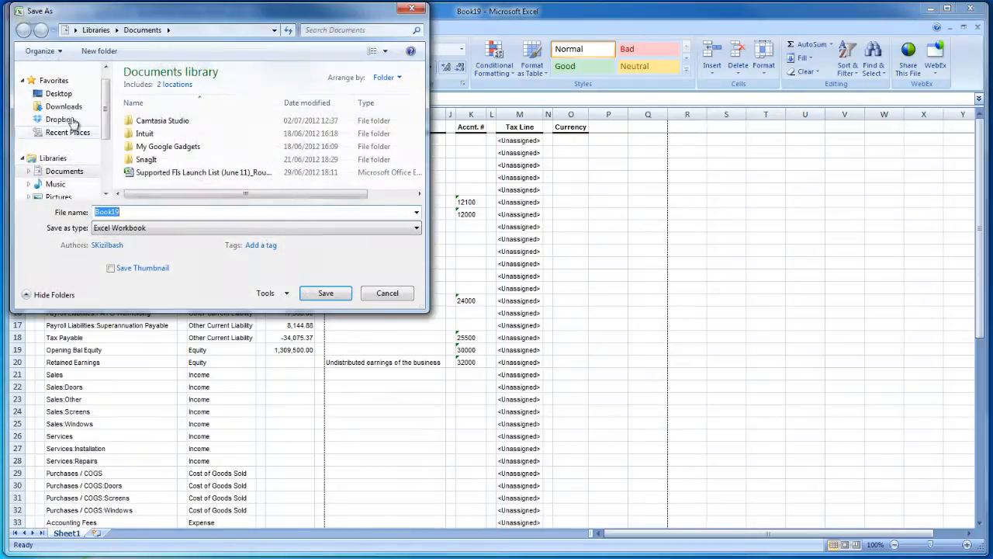
left_click(54, 80)
type("Reckon Chart of Accounts")
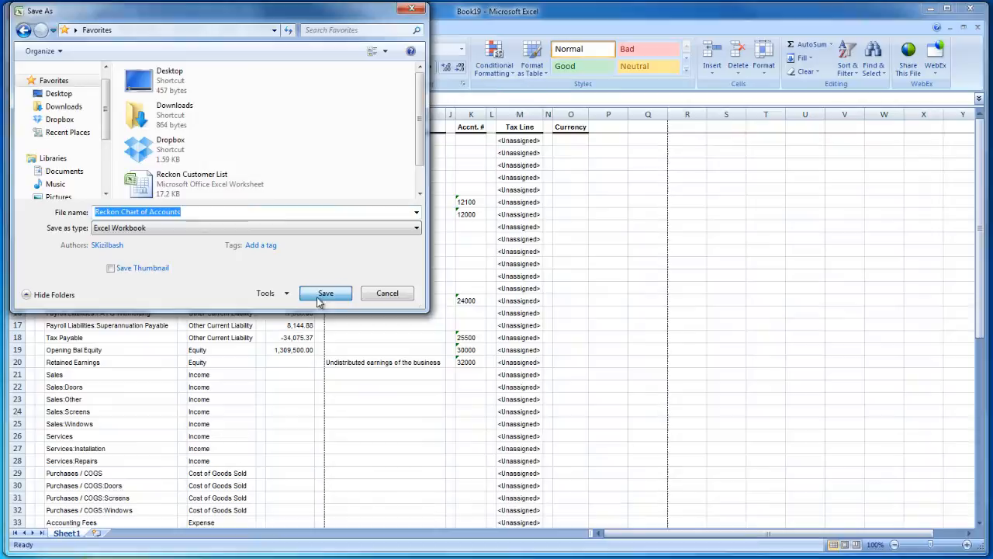
left_click(326, 292)
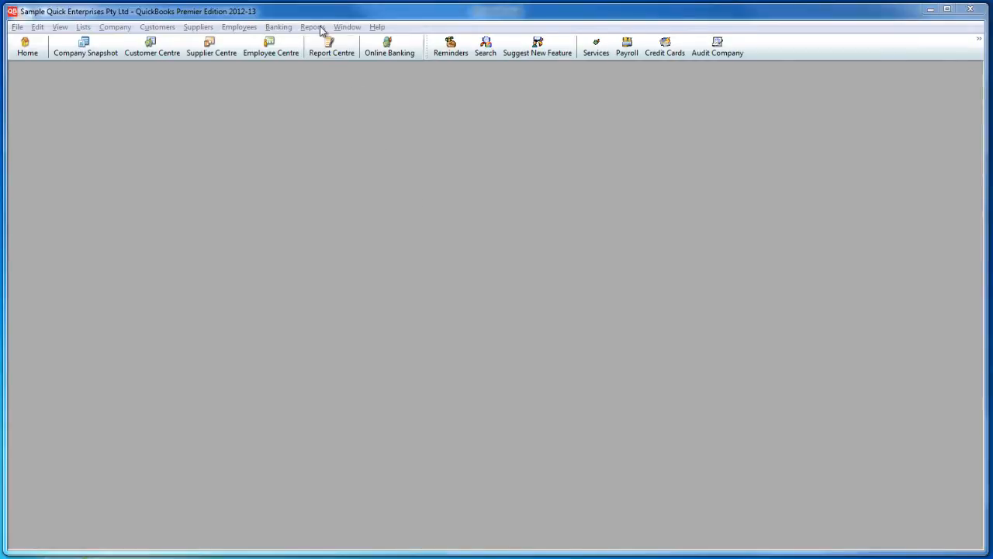
- Add Account, Purchase Description and Asset Account columns to the Item Listing report
left_click(312, 27)
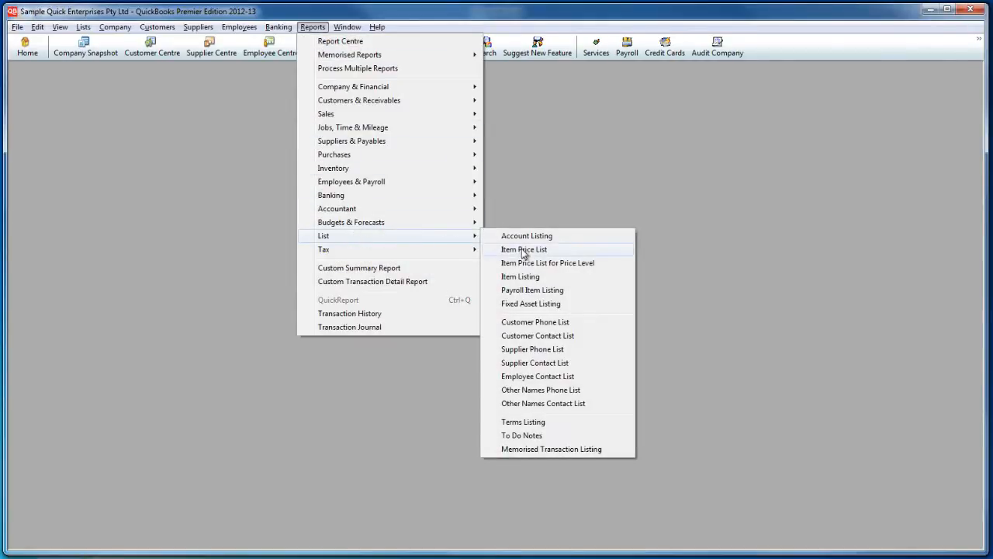
left_click(520, 276)
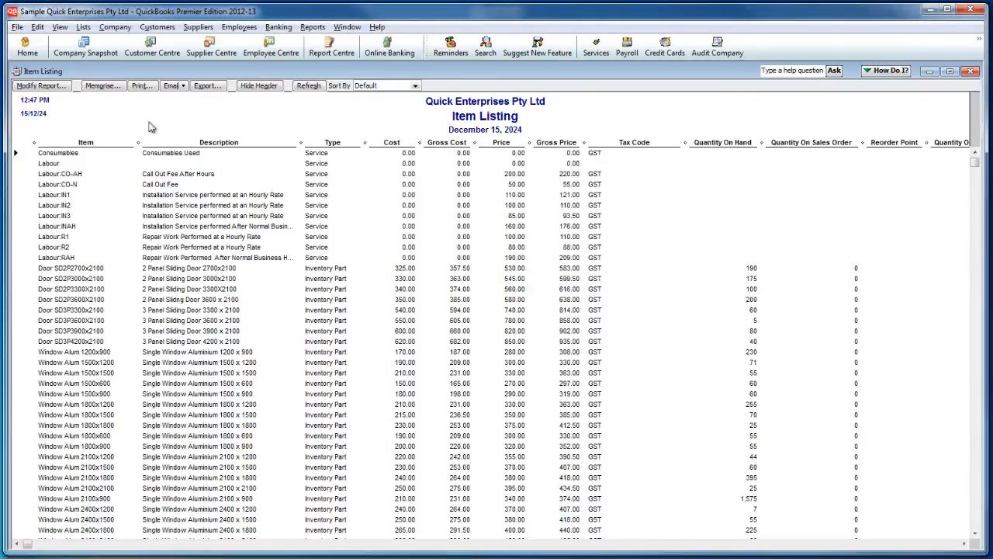
left_click(40, 86)
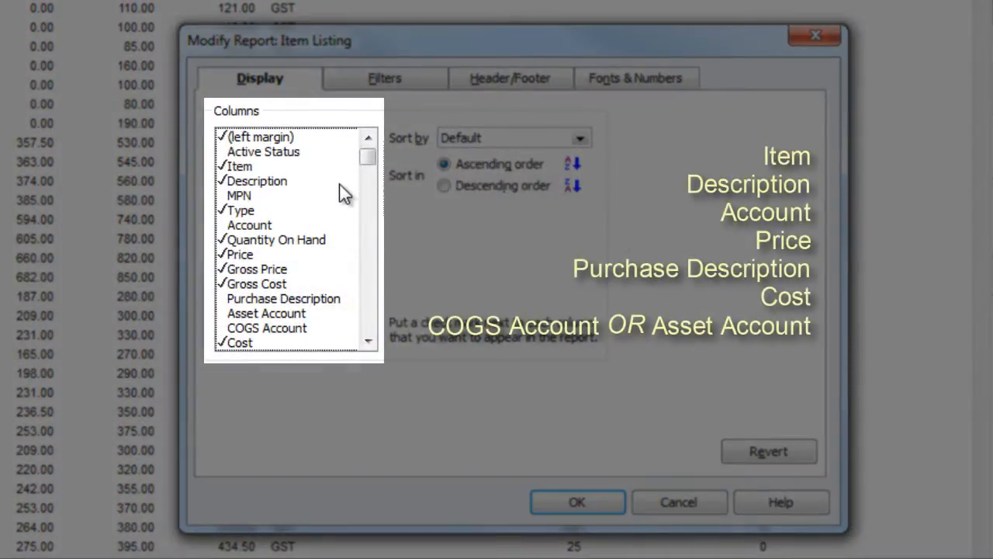
left_click(249, 224)
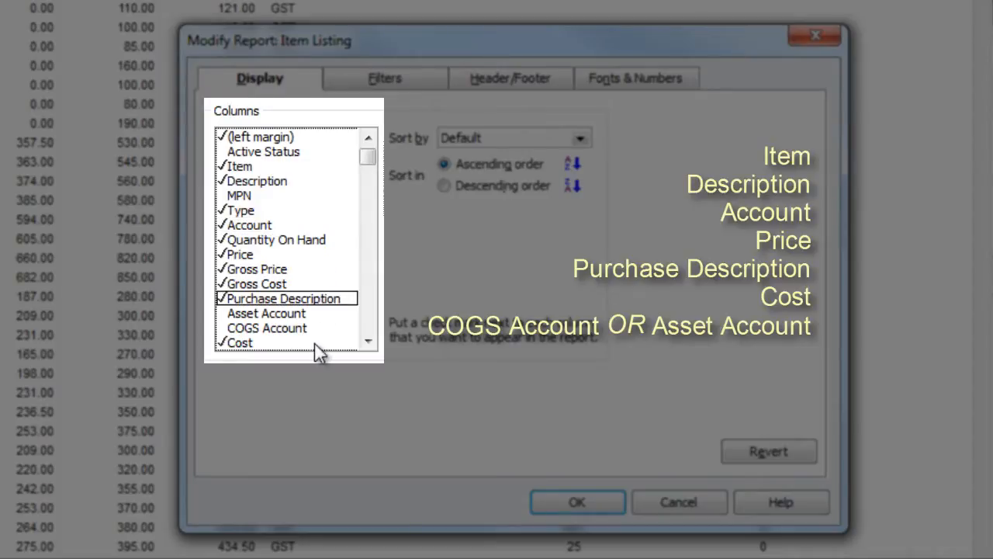
mouse_move(320, 326)
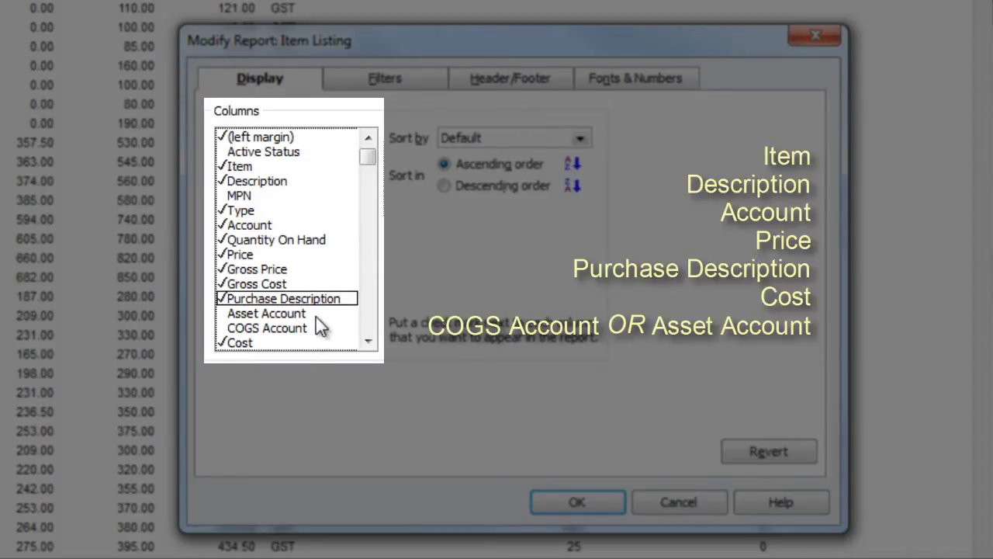
left_click(266, 313)
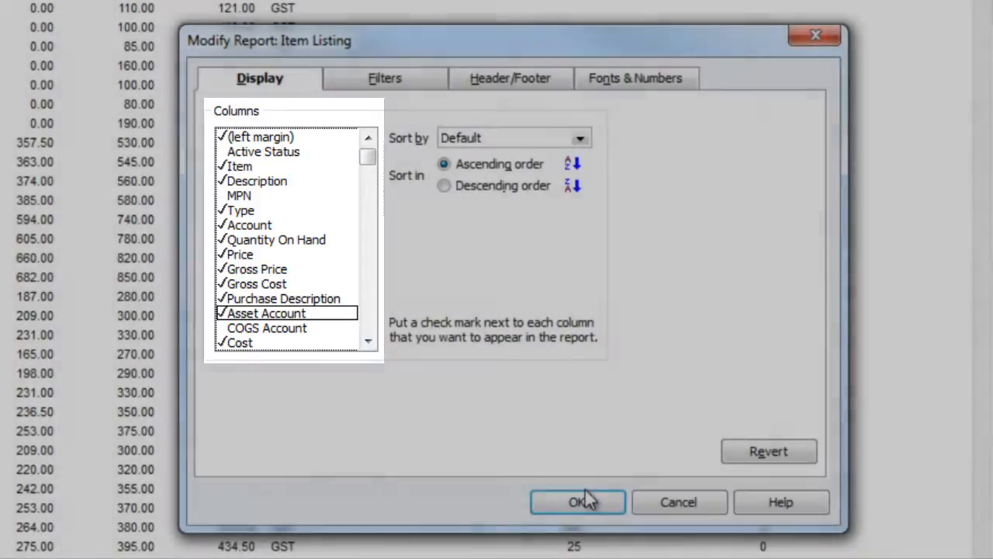
left_click(577, 502)
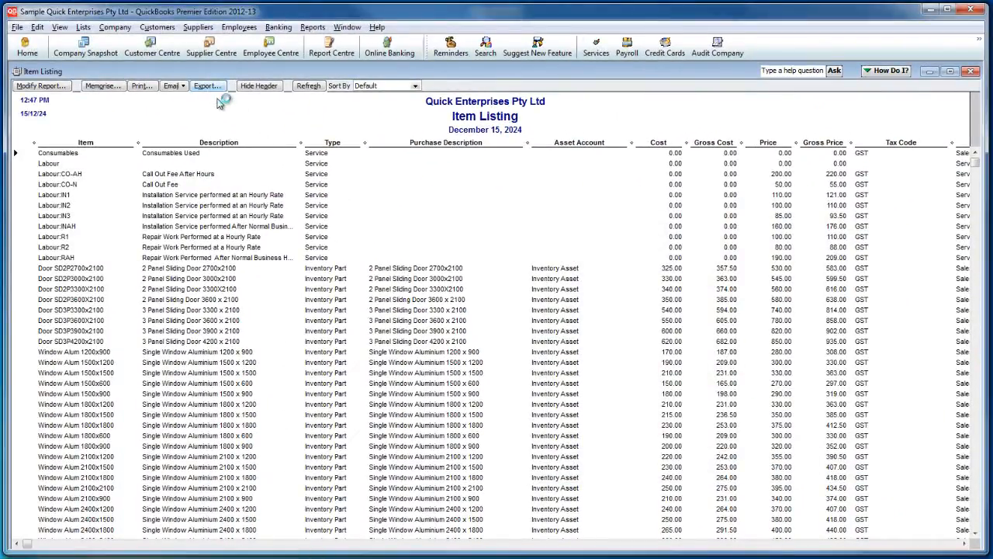
- Export the Item Listing report to a new Excel workbook
left_click(207, 85)
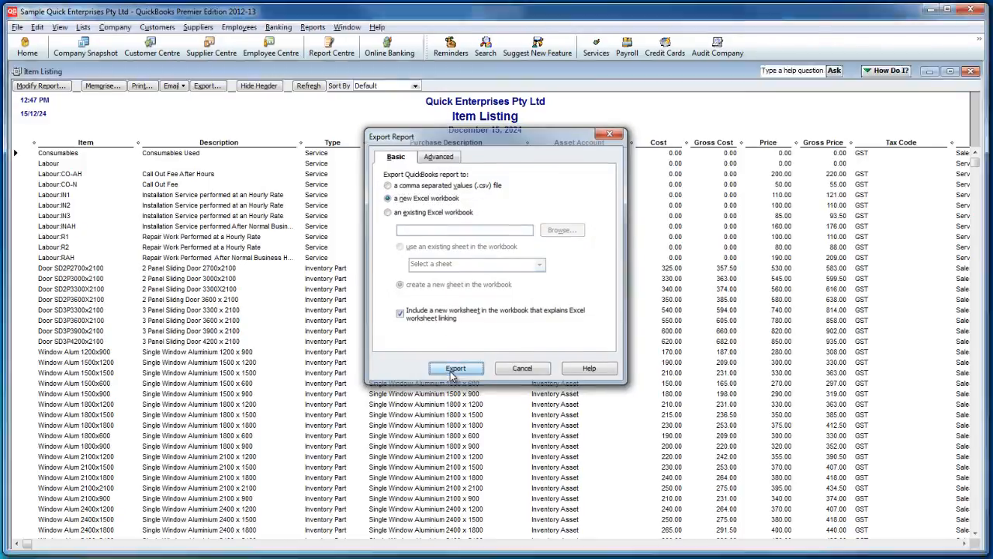
left_click(456, 367)
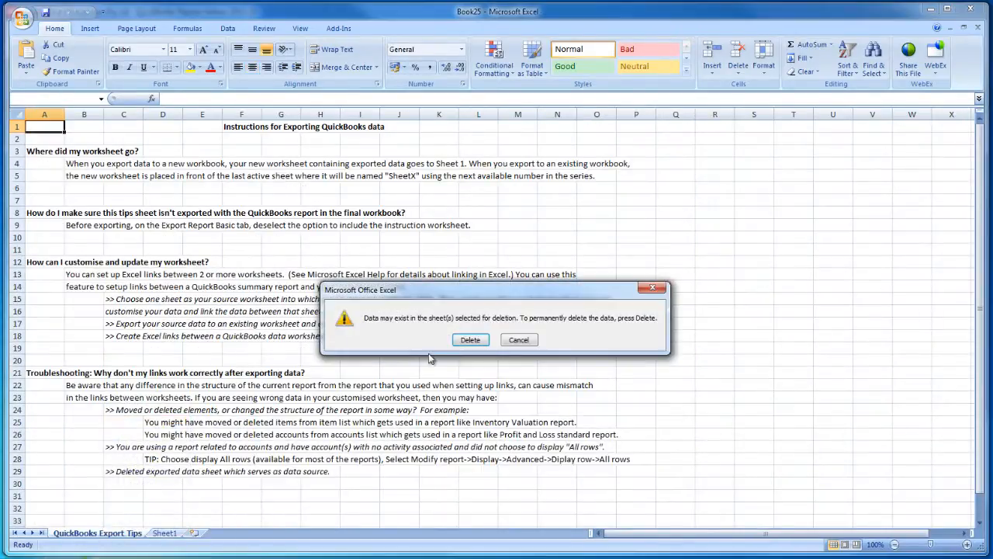
- Delete the tips sheet and bring up Save As with Favorites as the location
left_click(469, 339)
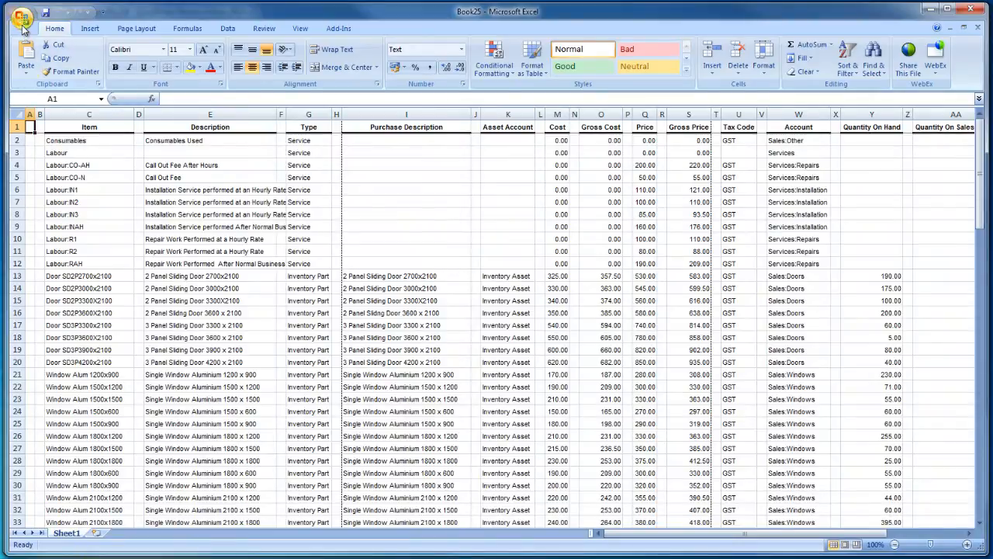
left_click(22, 20)
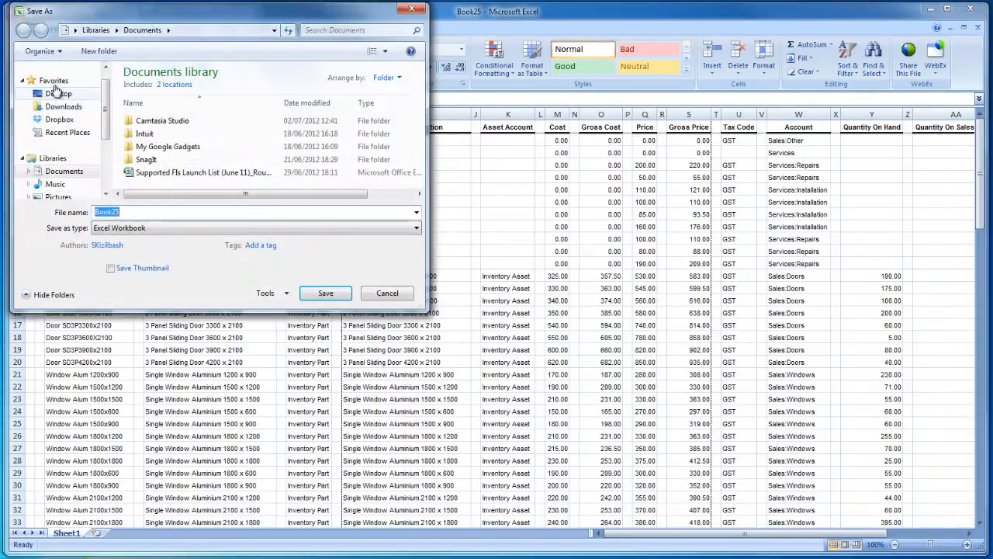
left_click(53, 80)
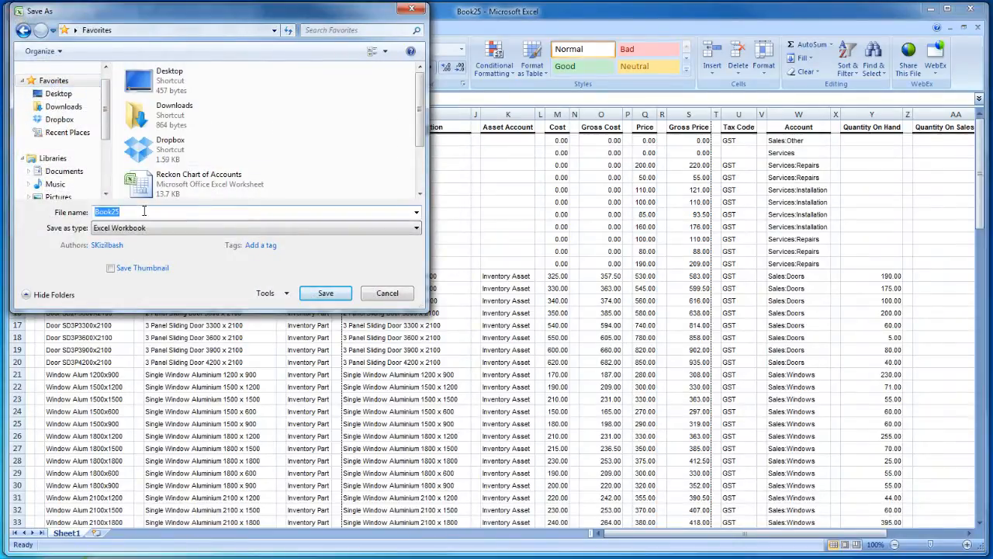